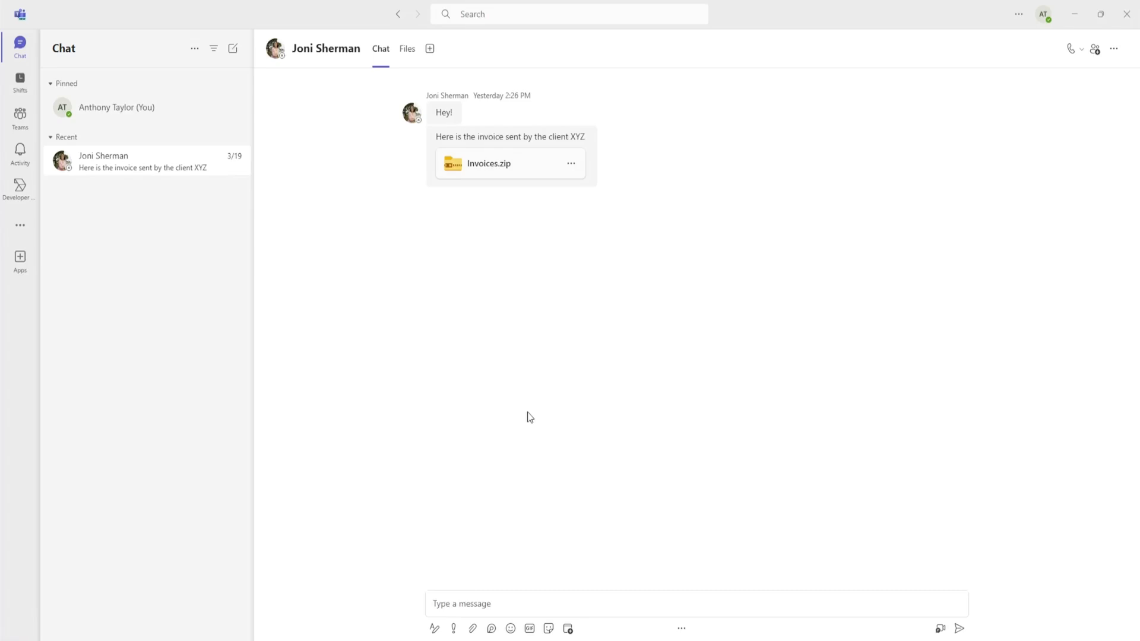
{"action": "mouse_move", "coordinate": [449, 246]}
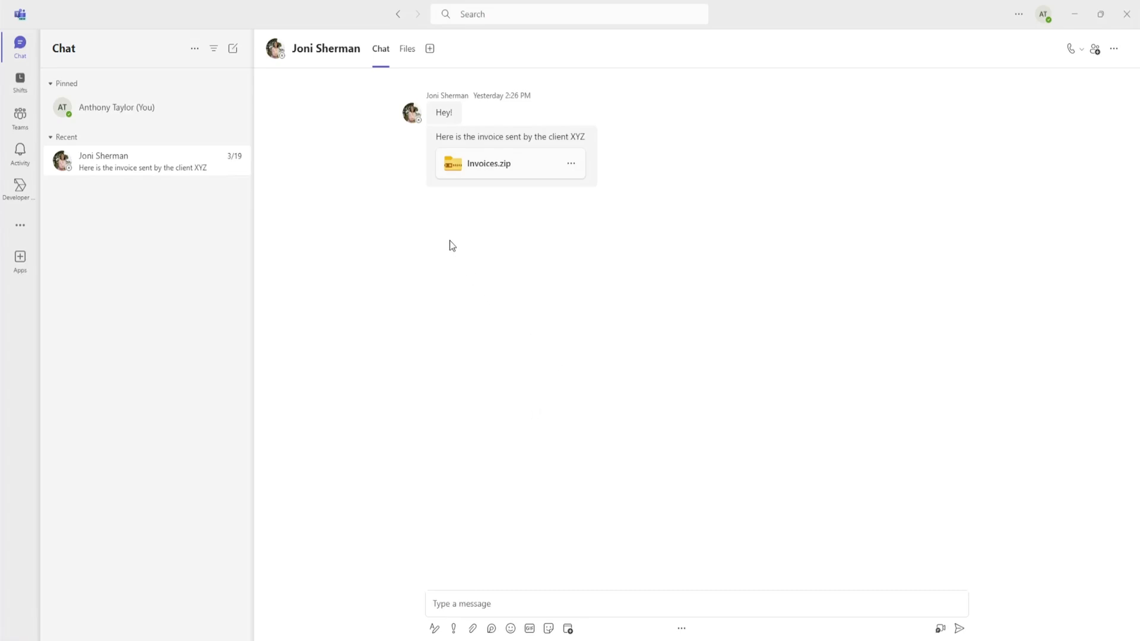
{"action": "mouse_move", "coordinate": [423, 180]}
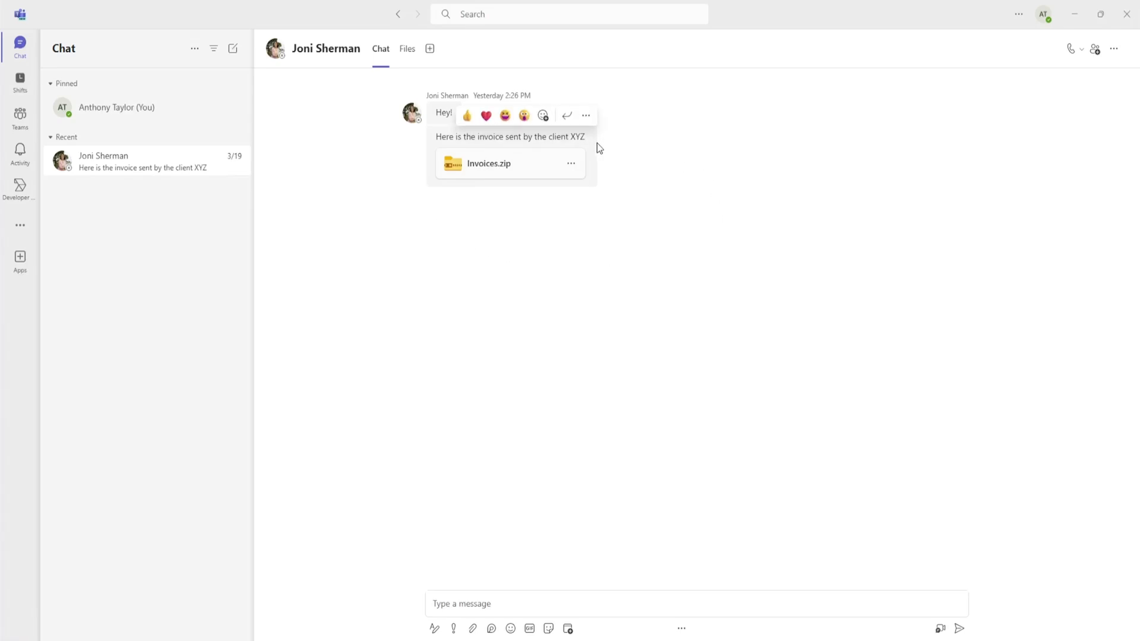
{"action": "mouse_move", "coordinate": [559, 174]}
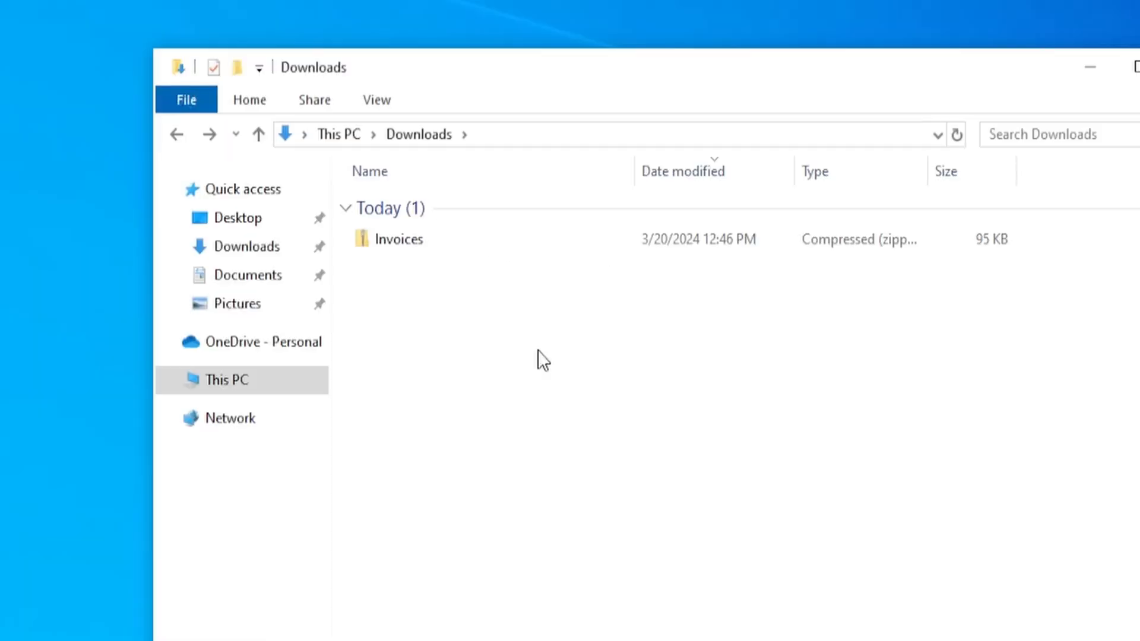
{"action": "mouse_move", "coordinate": [424, 282]}
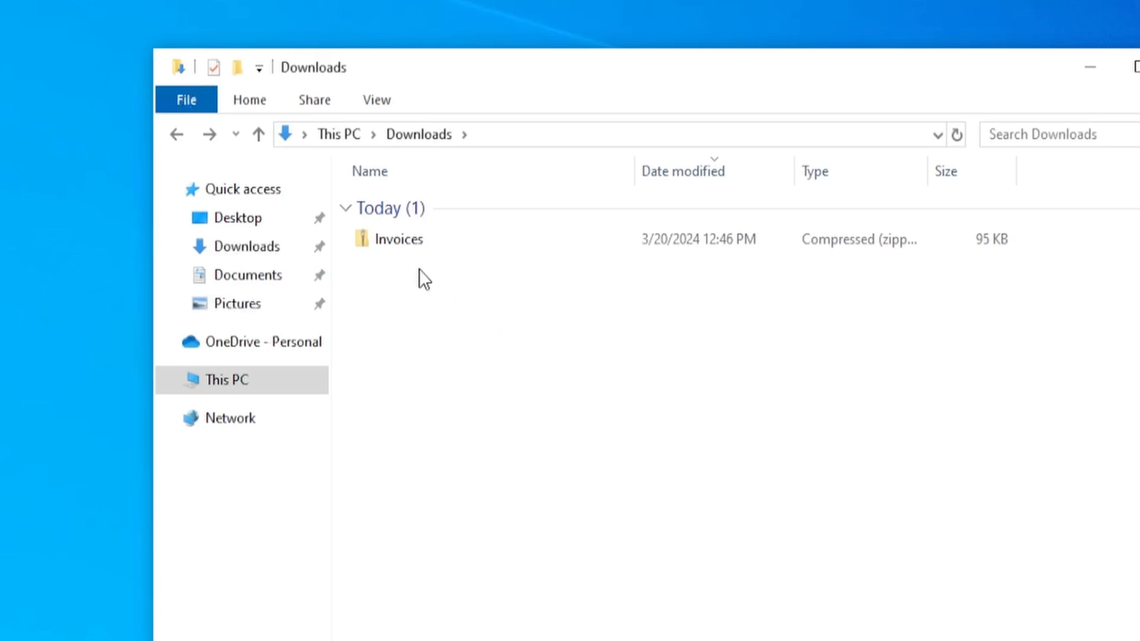
Step: Launch Invoices.xlsx from inside the Invoices zip in Downloads
{"action": "double_click", "coordinate": [399, 239]}
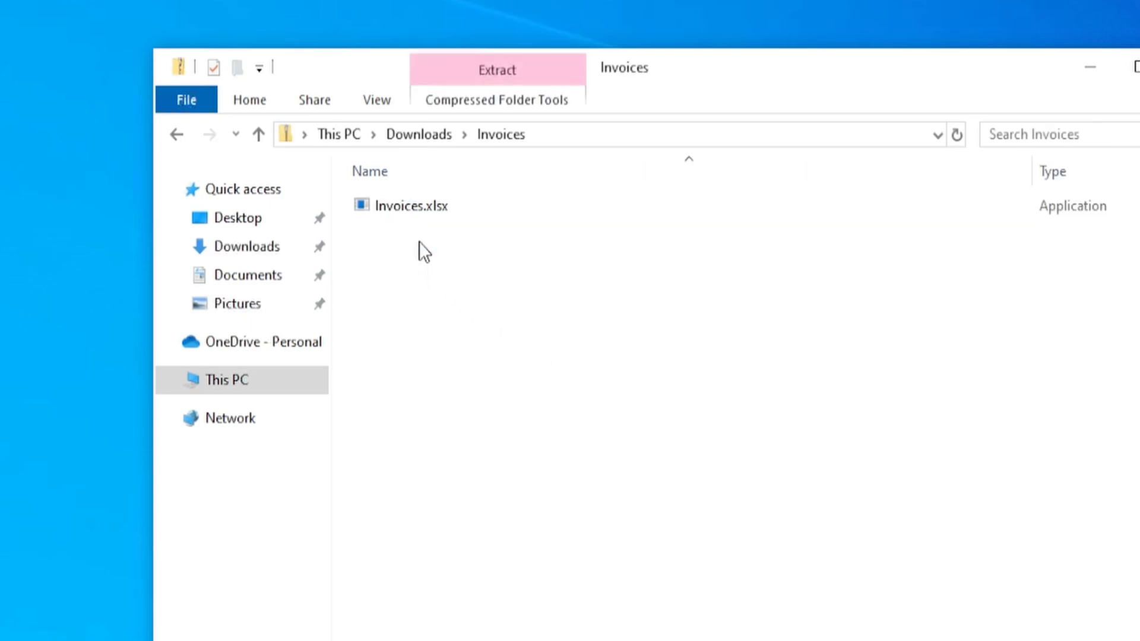
{"action": "mouse_move", "coordinate": [430, 244]}
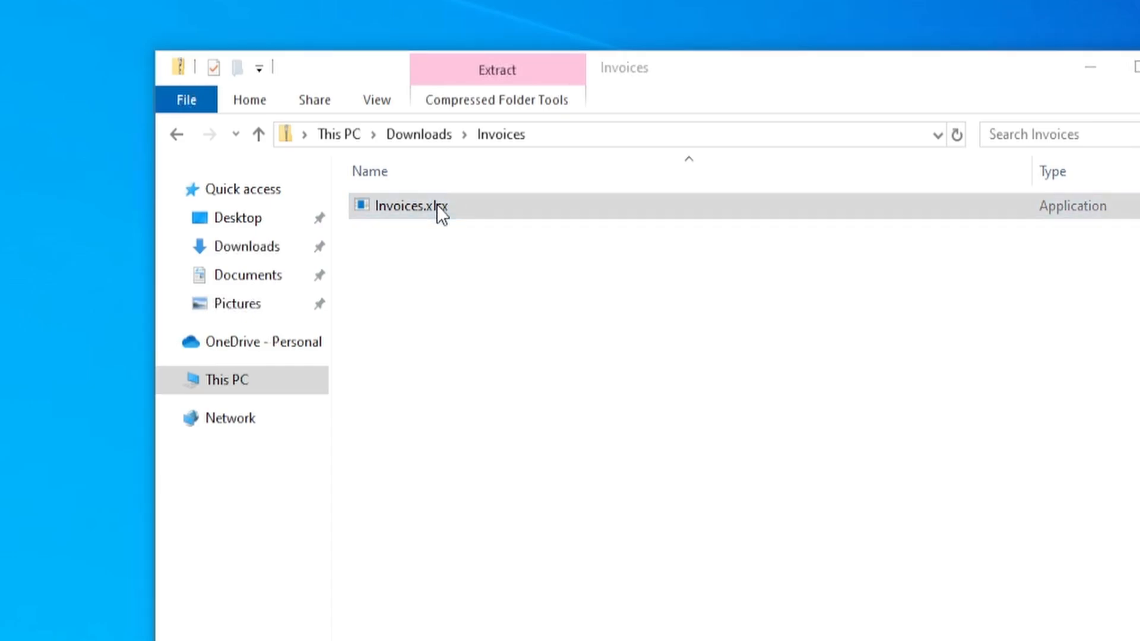
{"action": "double_click", "coordinate": [406, 206]}
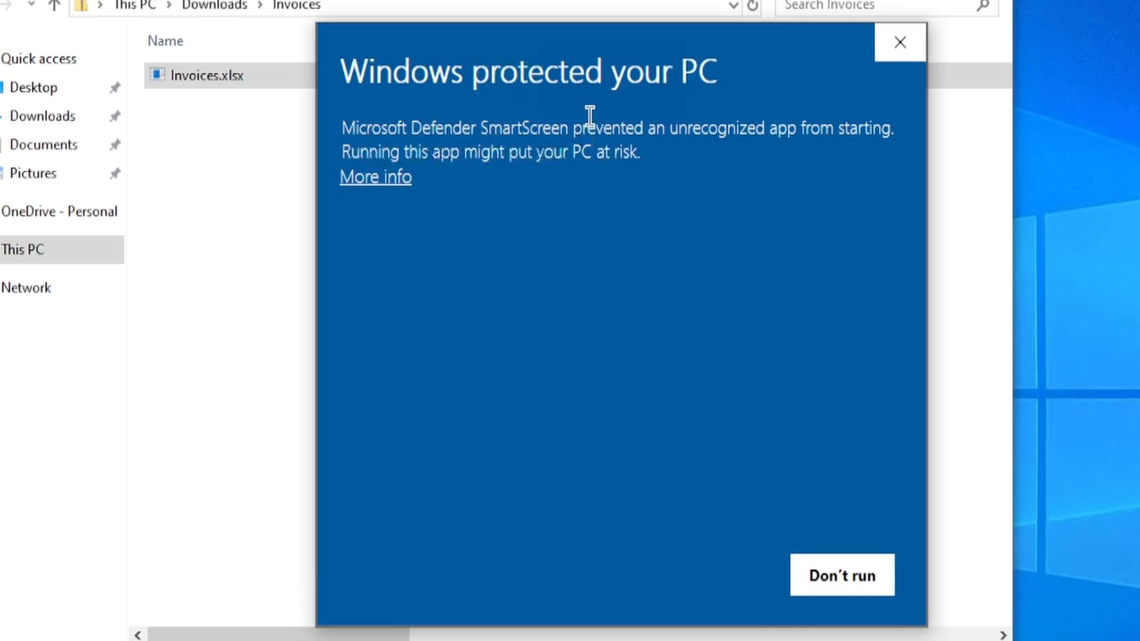
Step: Expand More info on the 'Windows protected your PC' warning to allow running the app
{"action": "left_click", "coordinate": [374, 176]}
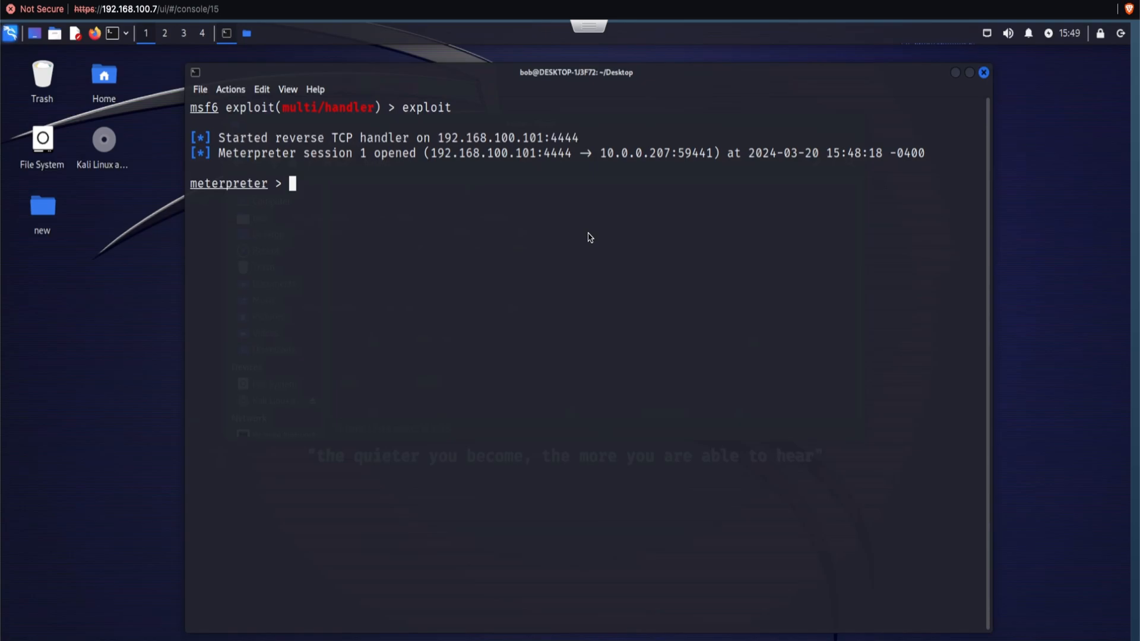
Step: Run keyscan_start at the meterpreter prompt to sniff the victim's keystrokes
{"action": "type", "text": "keysc"}
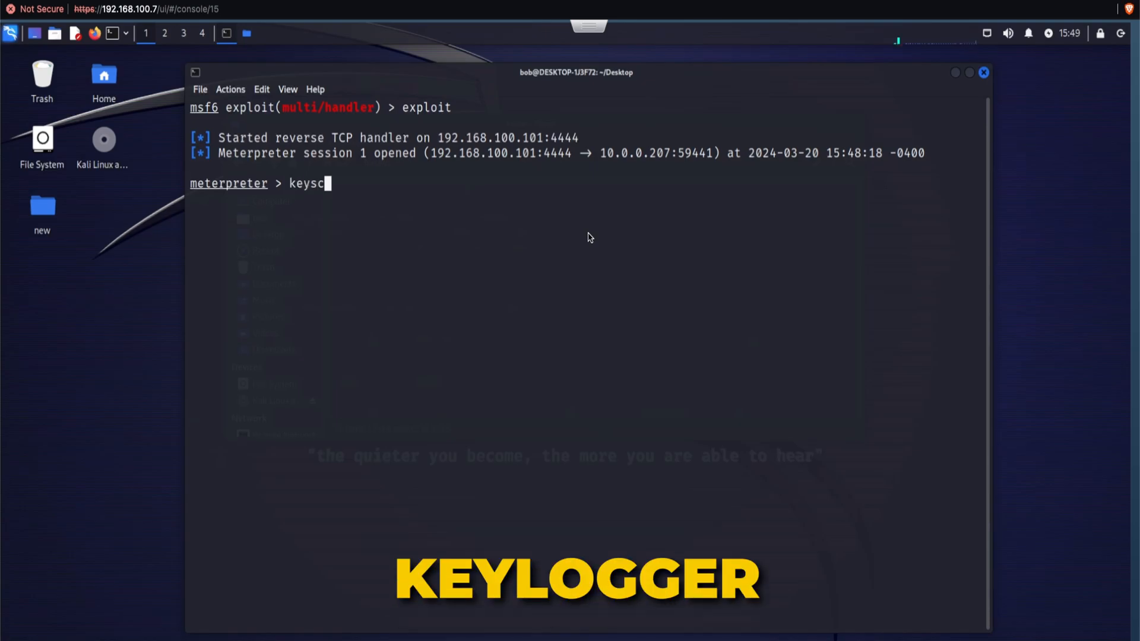
{"action": "key", "text": "Return"}
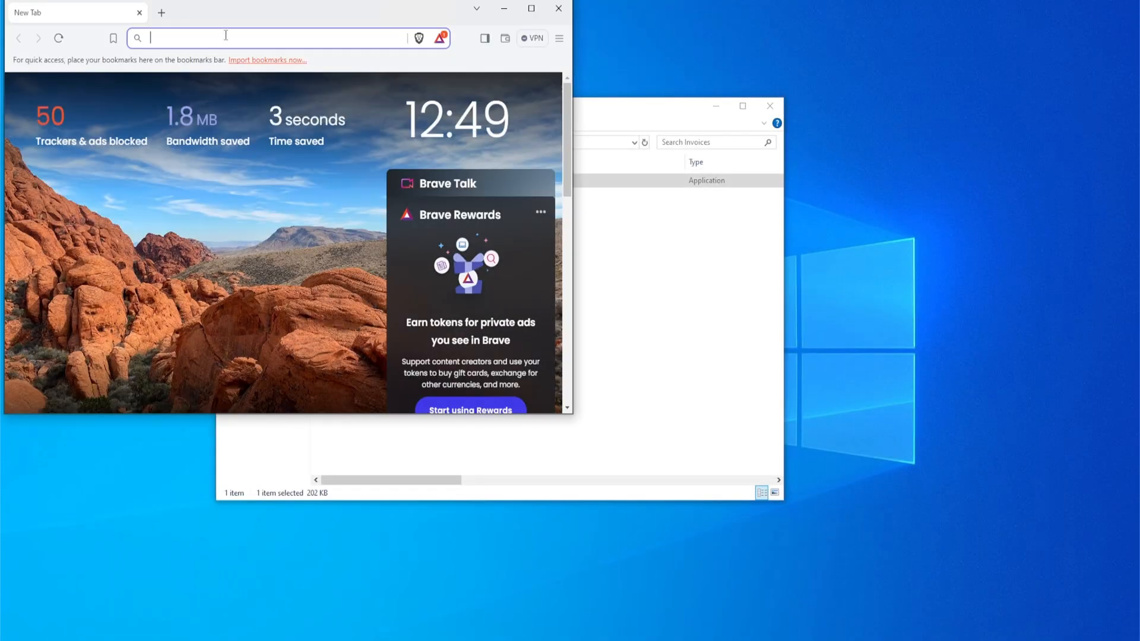
Step: Load bankofamerica.com from the address-bar suggestion
{"action": "type", "text": "bankof"}
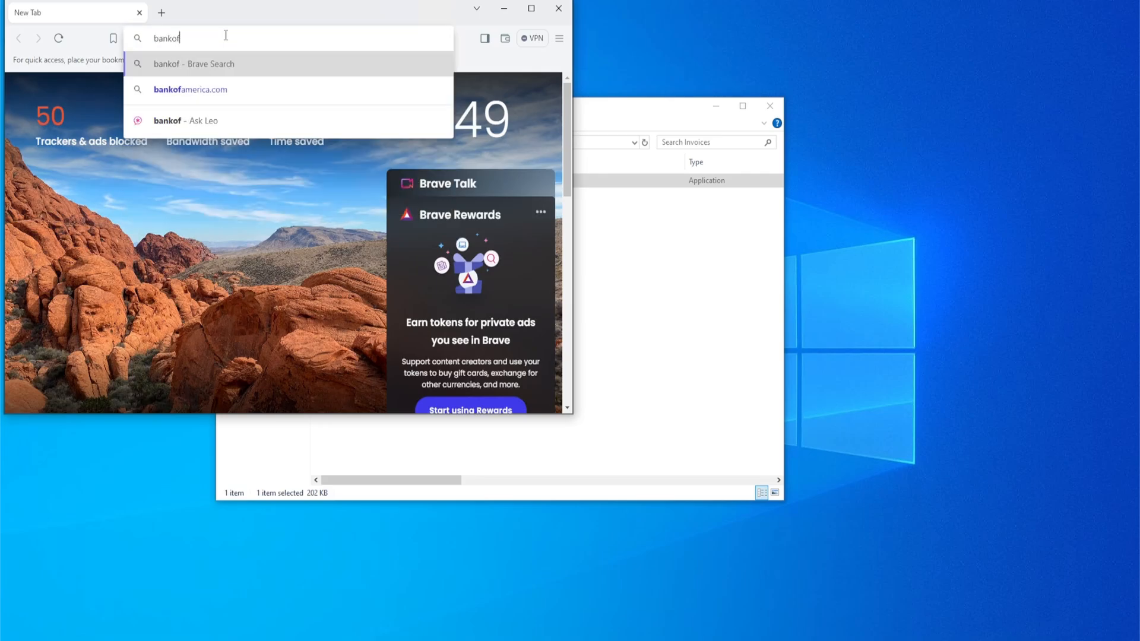
{"action": "left_click", "coordinate": [190, 89]}
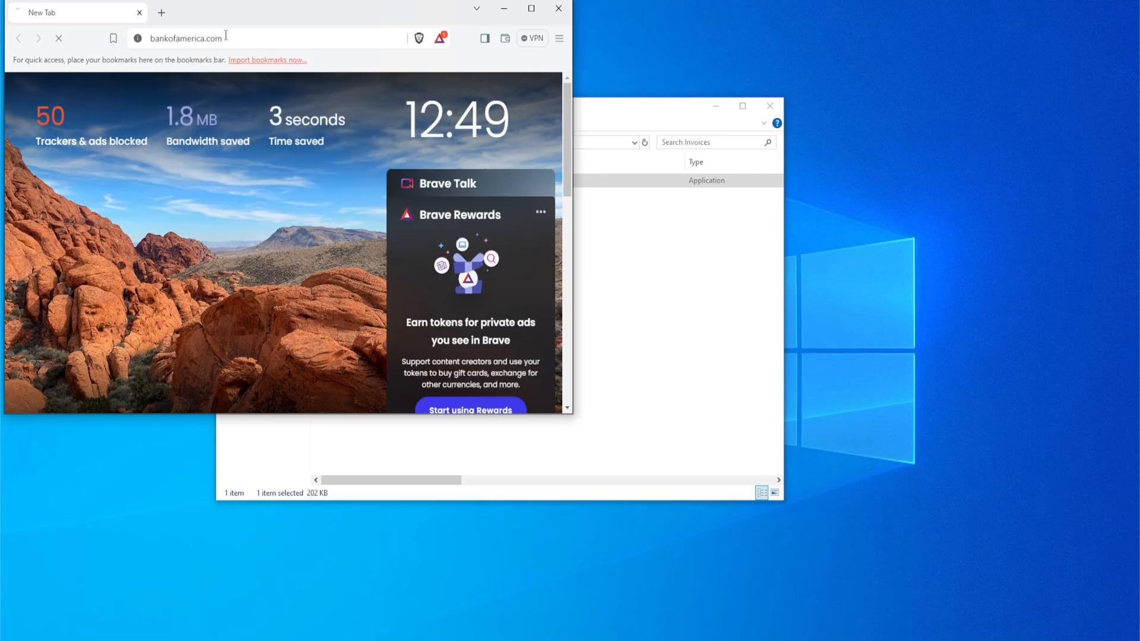
{"action": "key", "text": "Return"}
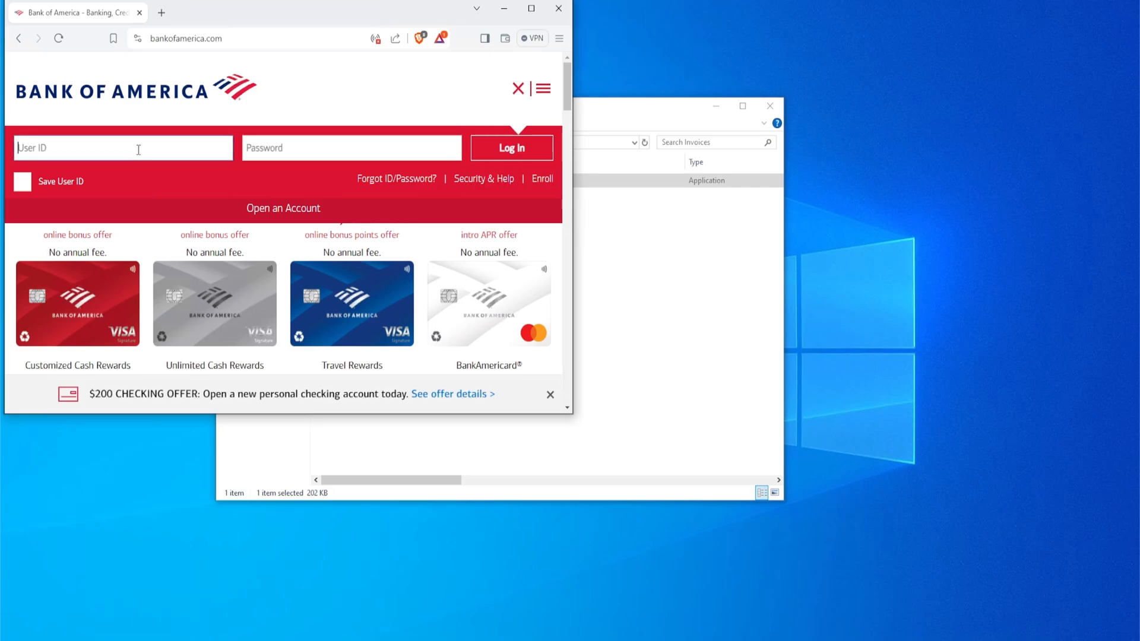
{"action": "type", "text": "bob"}
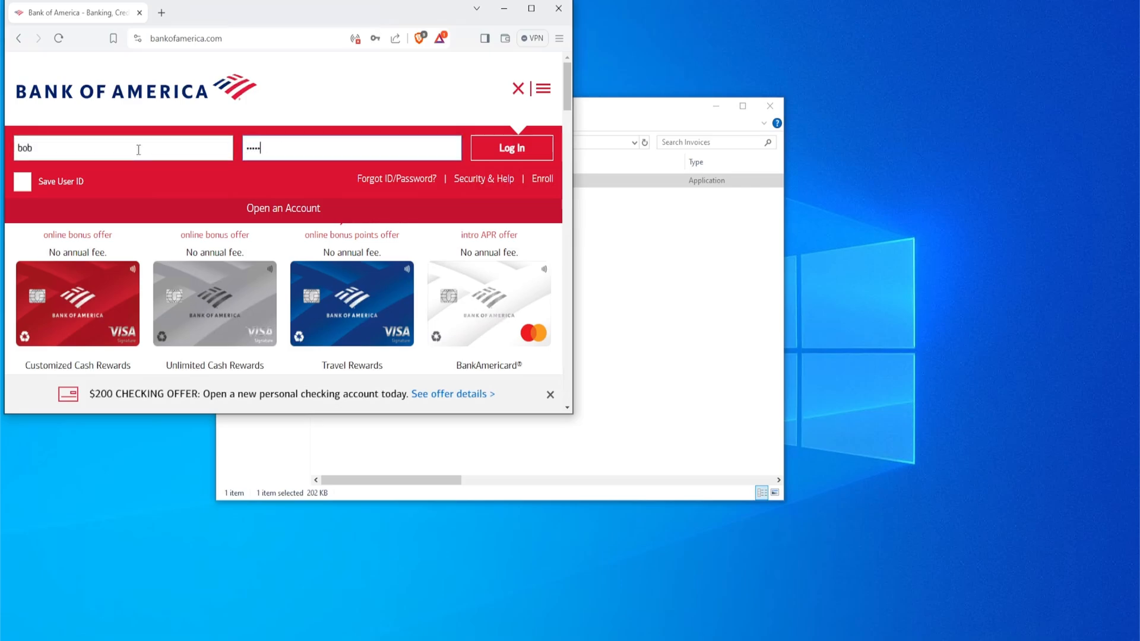
{"action": "type", "text": "password"}
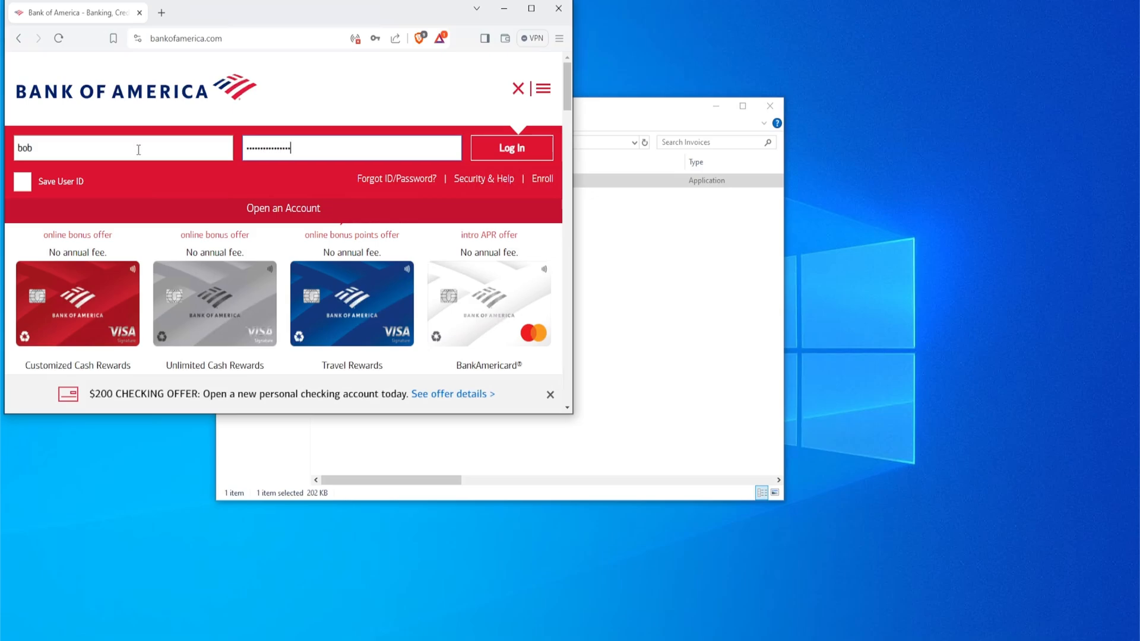
{"action": "left_click", "coordinate": [511, 148]}
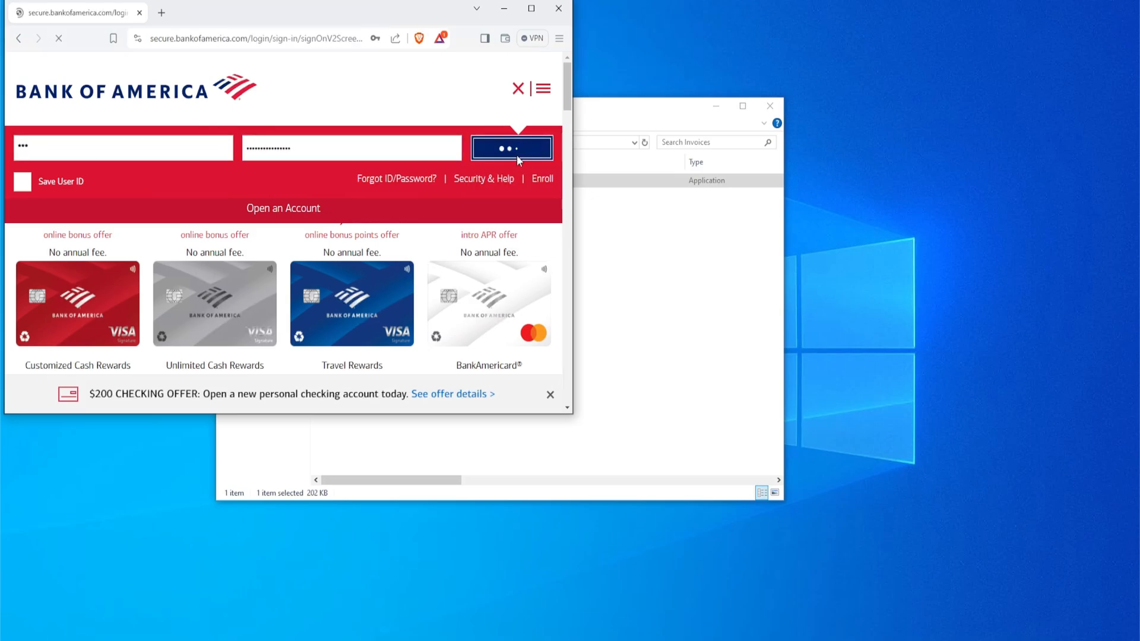
{"action": "left_click", "coordinate": [511, 148]}
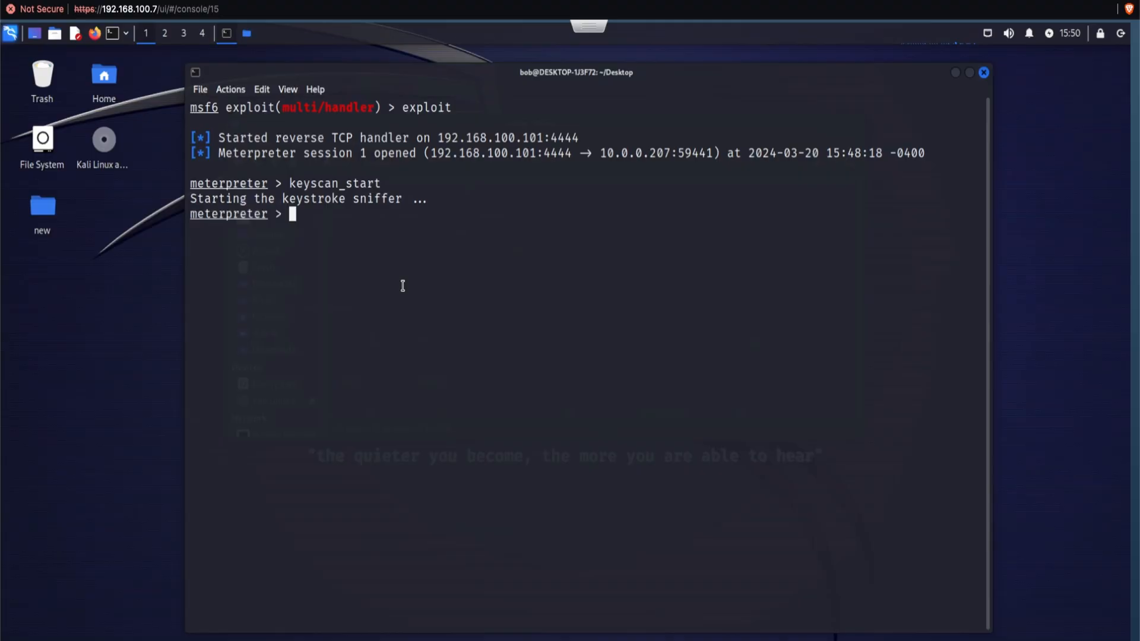
Step: Dump the captured keystrokes with keyscan_dump, then start screenshare
{"action": "type", "text": "keyscan_du"}
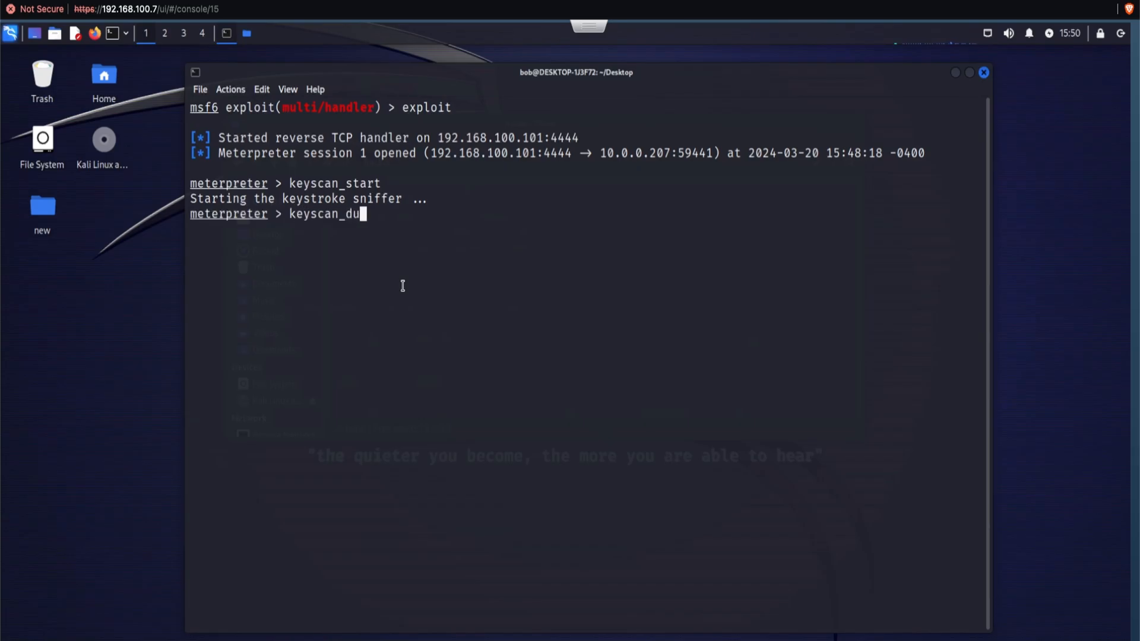
{"action": "key", "text": "Return"}
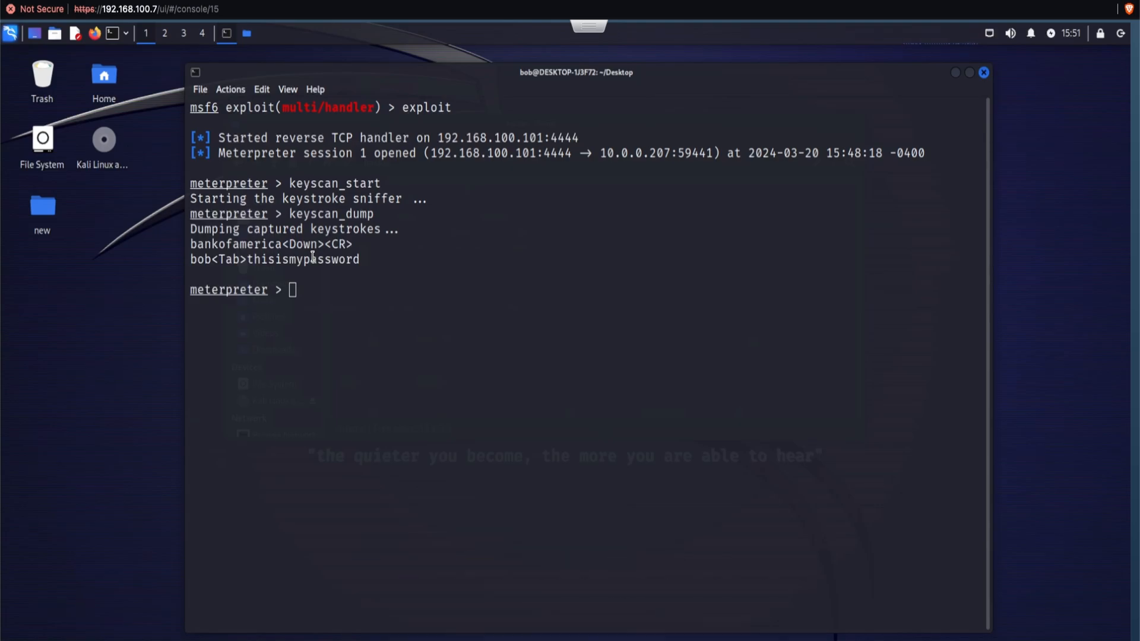
{"action": "type", "text": "screenshar"}
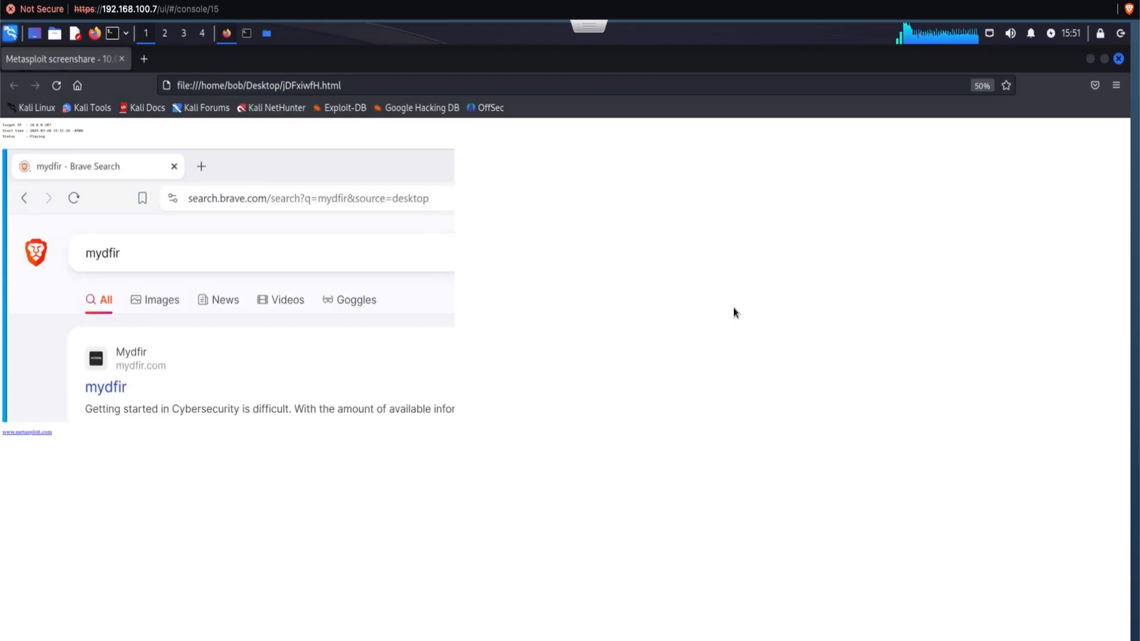
Step: Watch the screenshare player as the victim browses to mydfir.com
{"action": "left_click", "coordinate": [106, 387]}
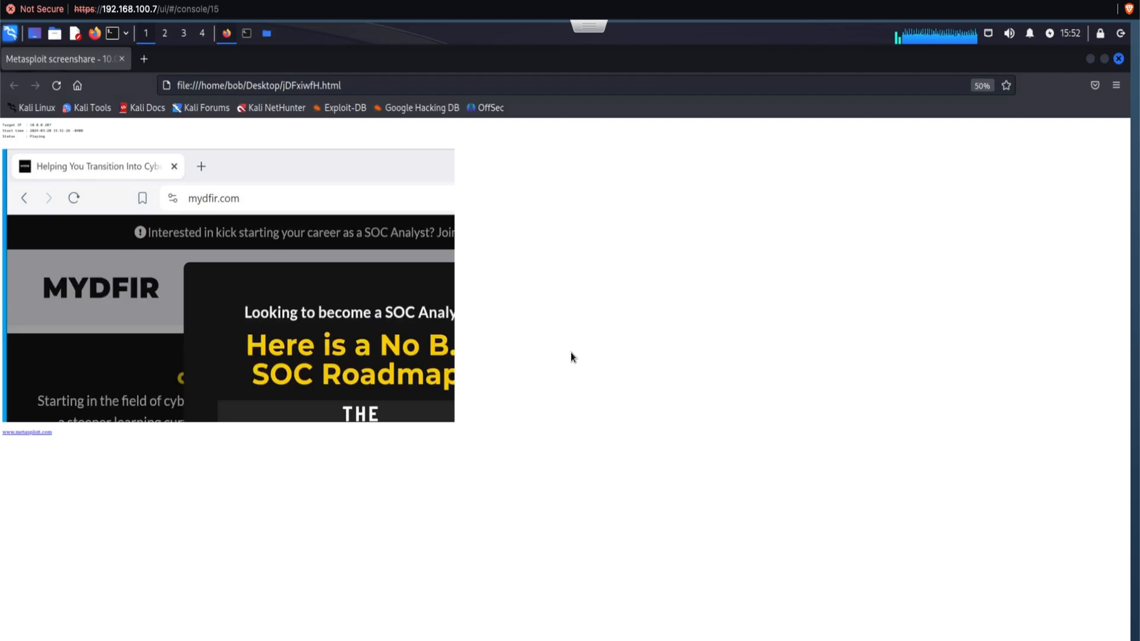
{"action": "mouse_move", "coordinate": [507, 357]}
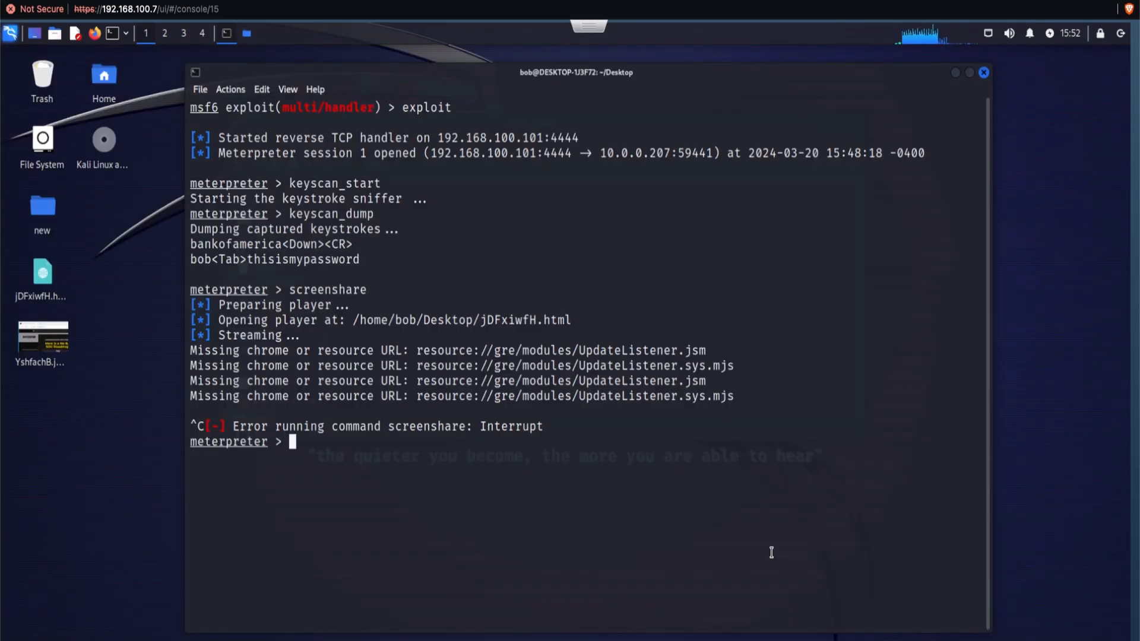
Step: Run webcam_stream in the Meterpreter session
{"action": "type", "text": "webcam_stream"}
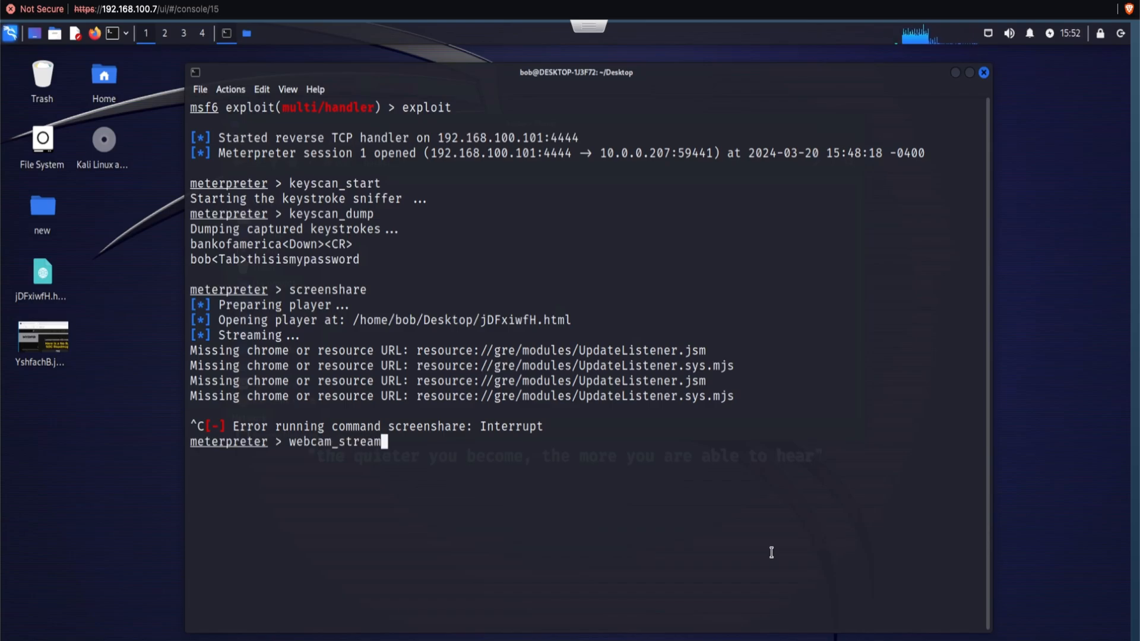
{"action": "key", "text": "Return"}
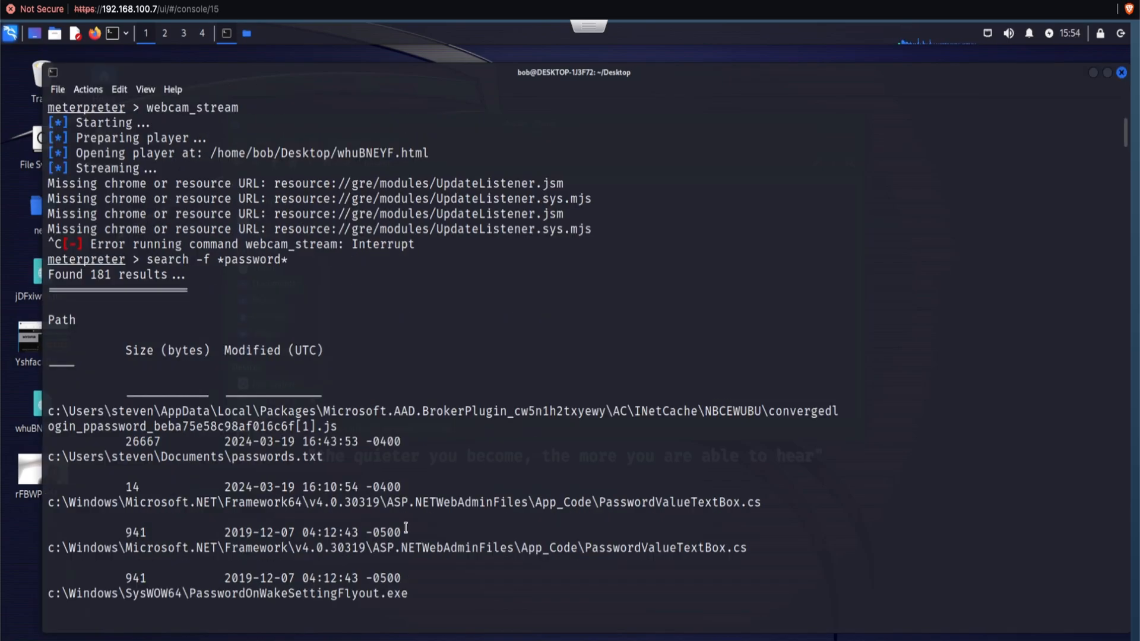
Step: Review the search -f *password* results listing 181 files including passwords.txt
{"action": "double_click", "coordinate": [313, 456]}
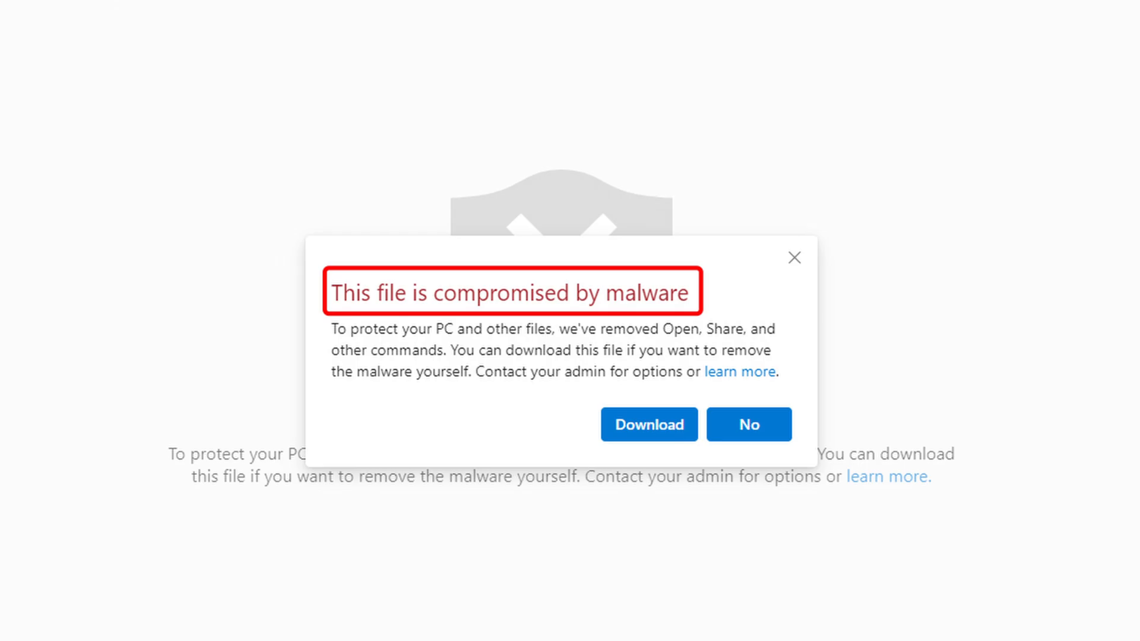
Step: View the OneDrive 'This file is compromised by malware' warning
{"action": "left_click", "coordinate": [648, 426]}
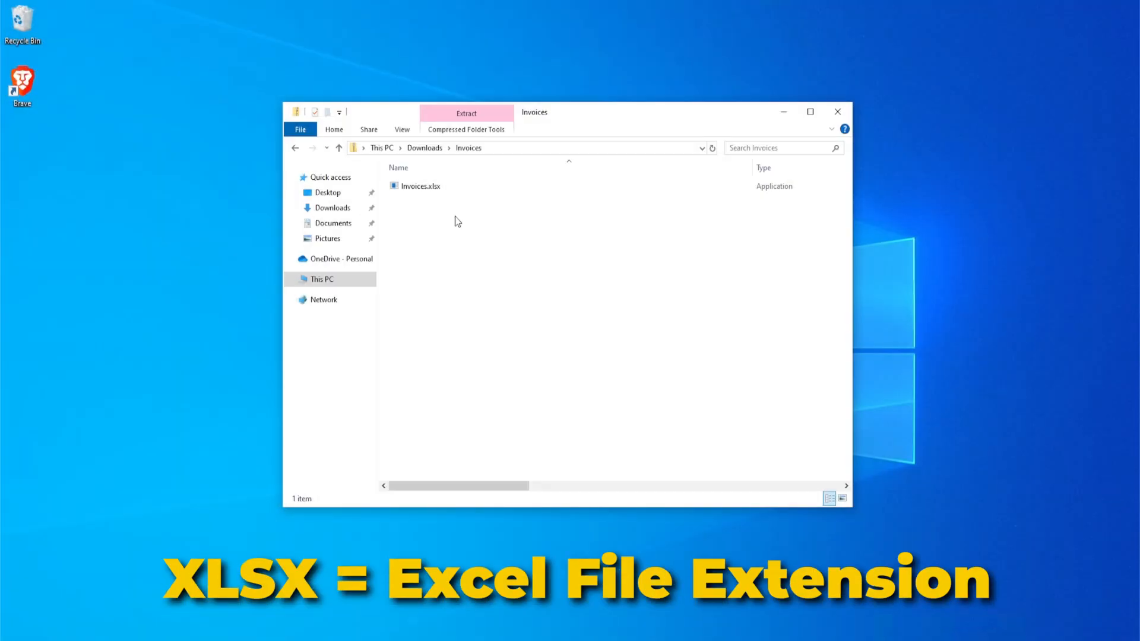
{"action": "mouse_move", "coordinate": [443, 209]}
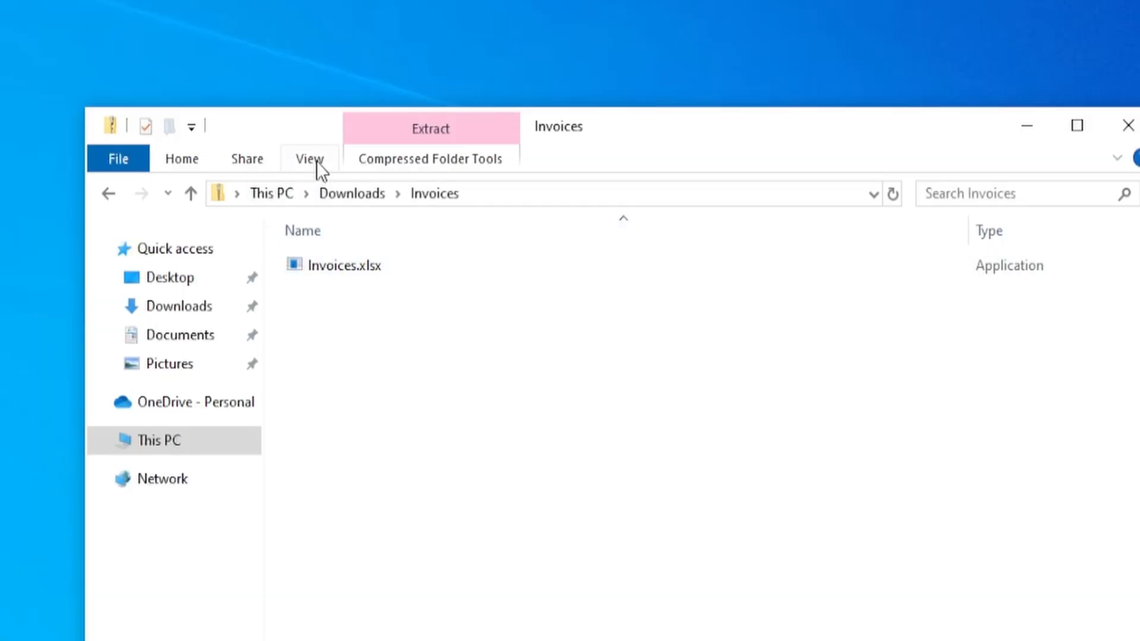
Step: Enable File name extensions in View, revealing and selecting Invoices.xlsx.exe
{"action": "left_click", "coordinate": [309, 158]}
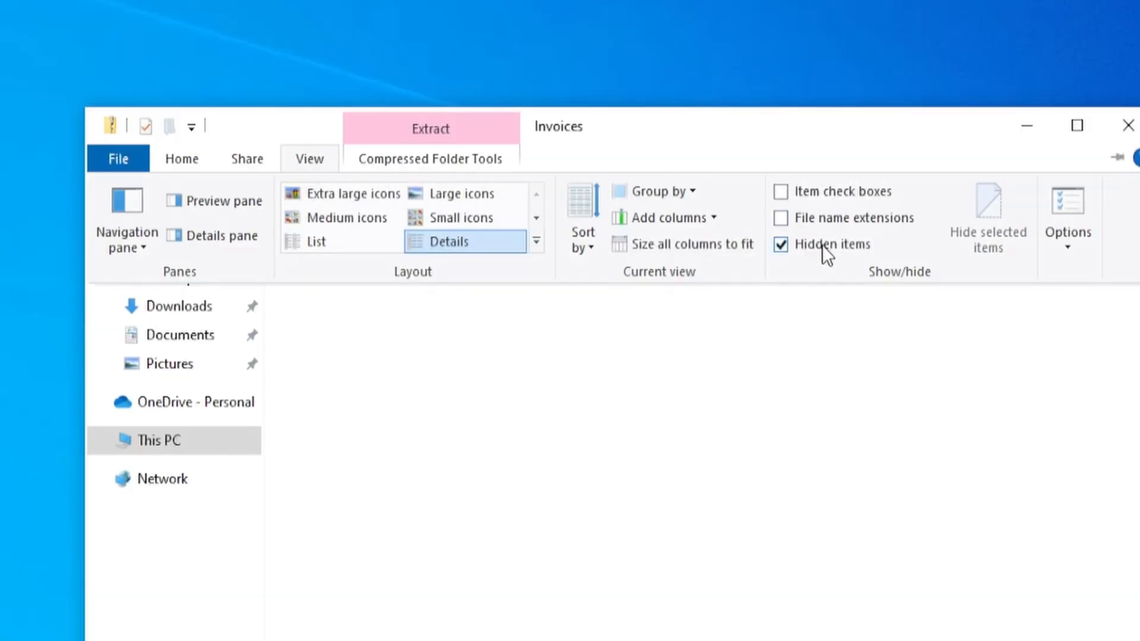
{"action": "mouse_move", "coordinate": [834, 222]}
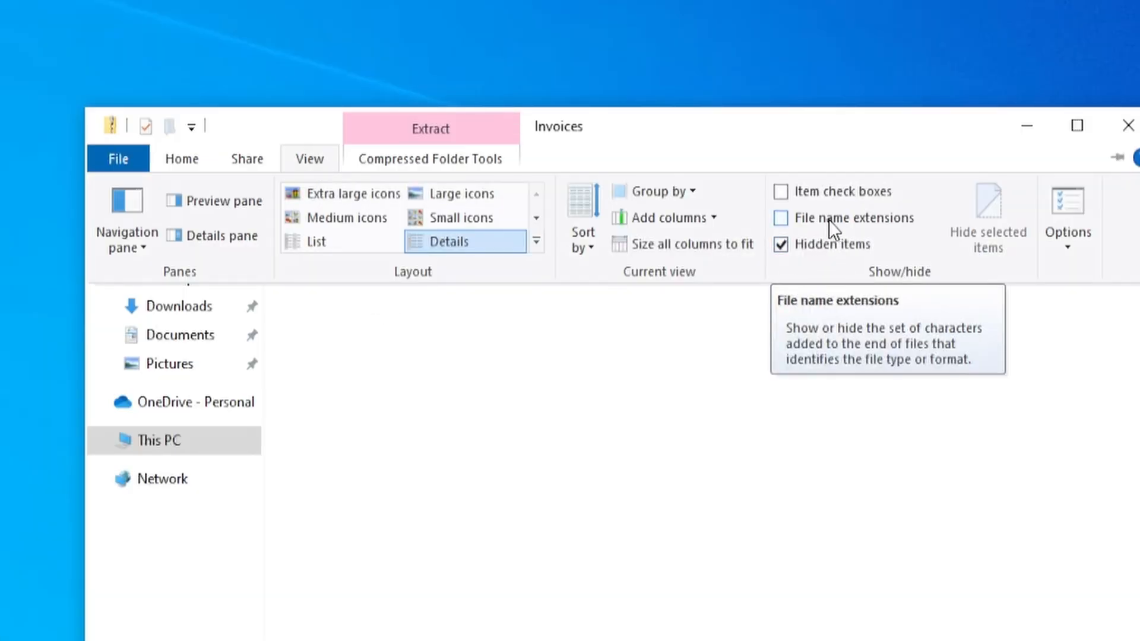
{"action": "left_click", "coordinate": [781, 217]}
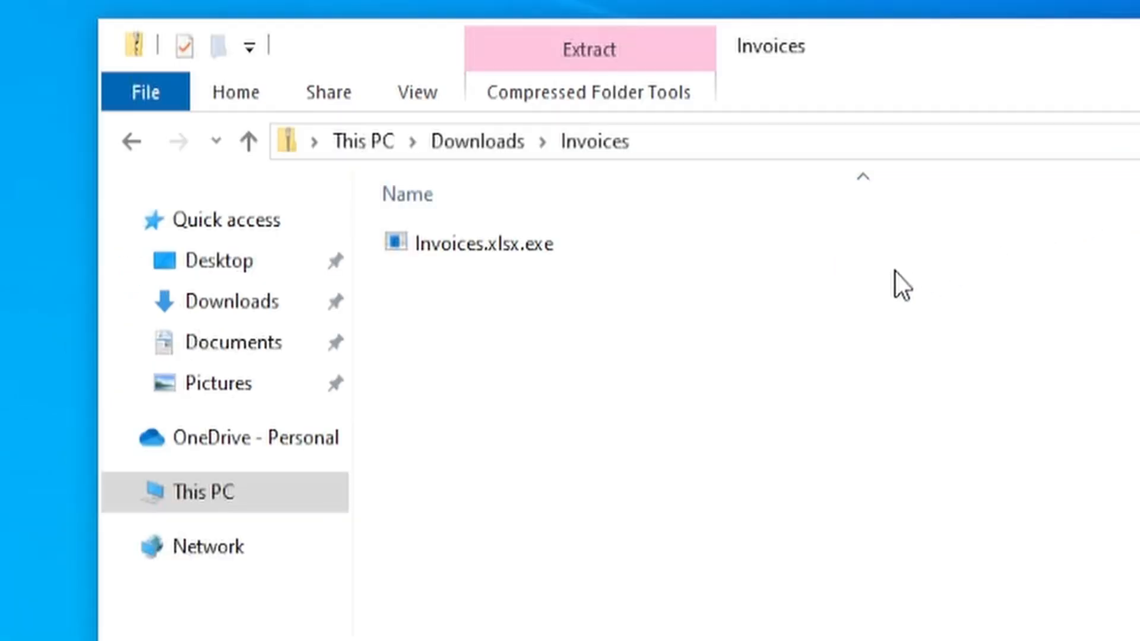
{"action": "left_click", "coordinate": [480, 242]}
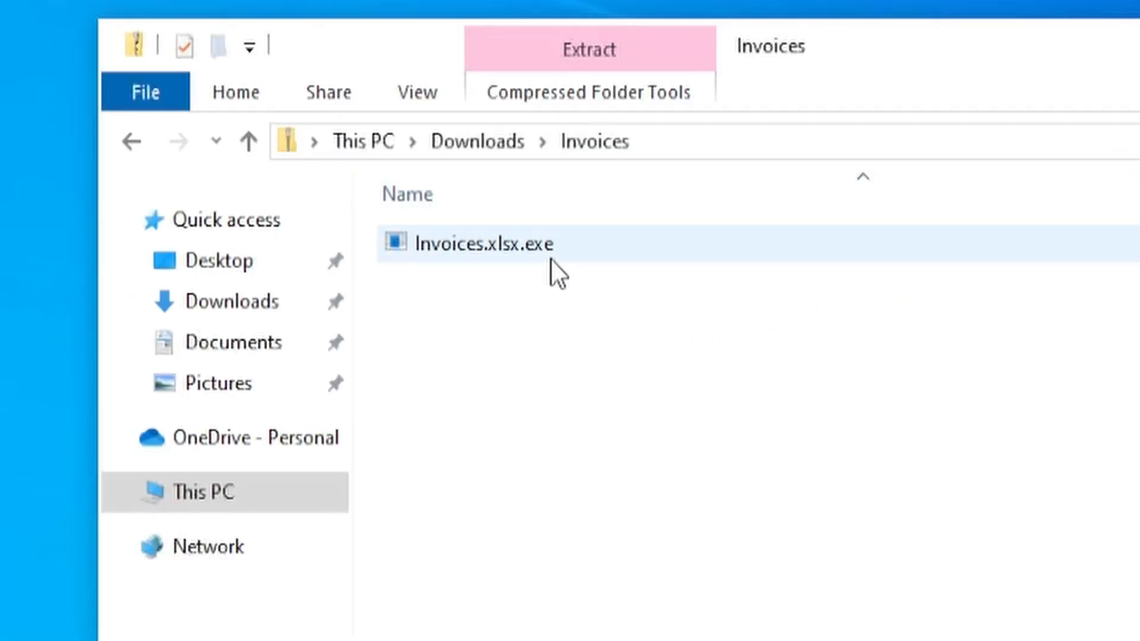
{"action": "mouse_move", "coordinate": [524, 273]}
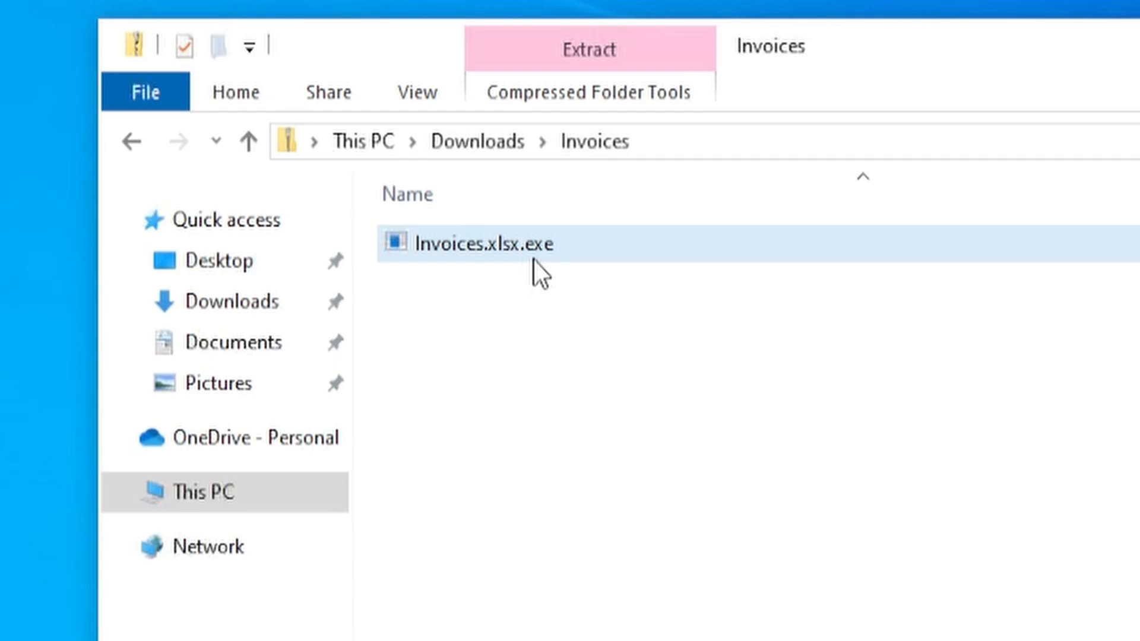
{"action": "left_click", "coordinate": [809, 112]}
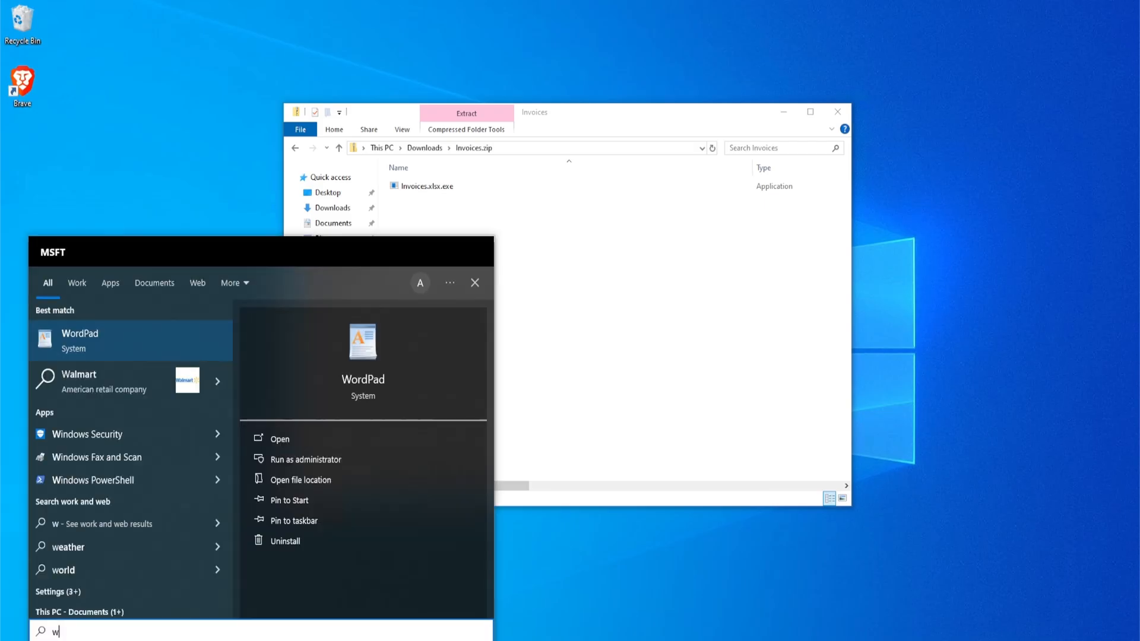
Step: Find Windows Security from Start and re-enable real-time virus & threat protection
{"action": "type", "text": "indows security"}
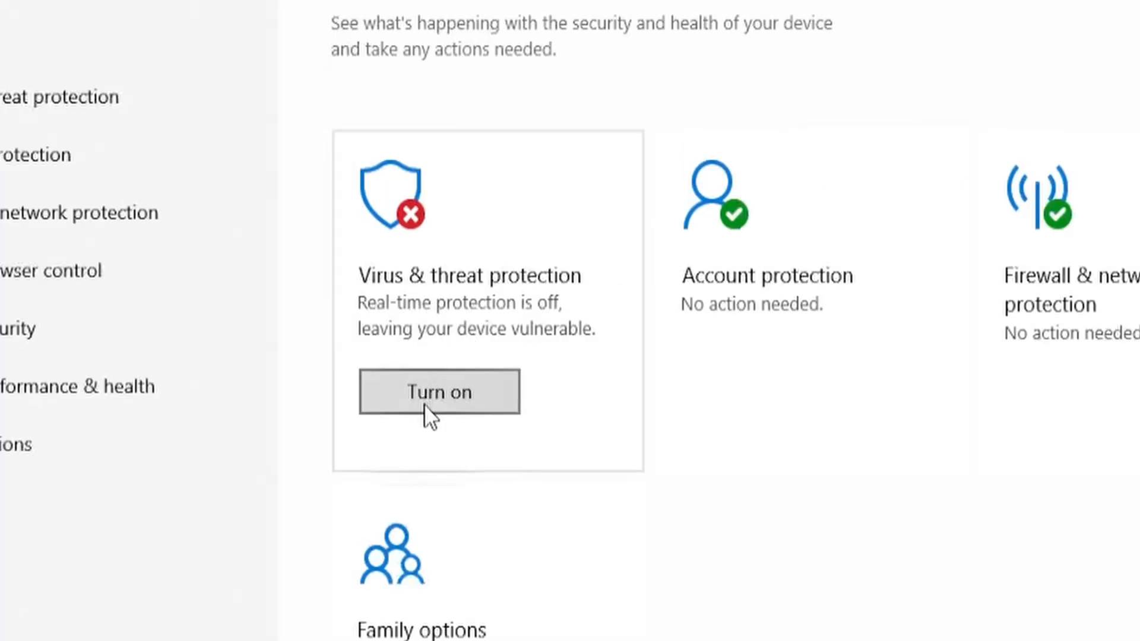
{"action": "mouse_move", "coordinate": [466, 302]}
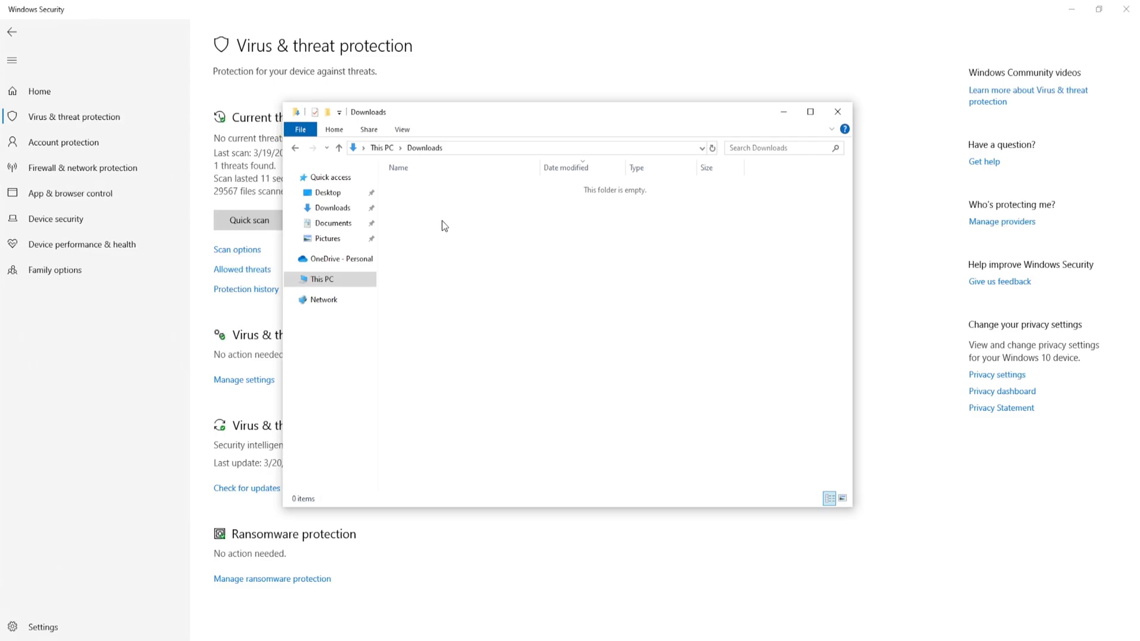
{"action": "mouse_move", "coordinate": [407, 205]}
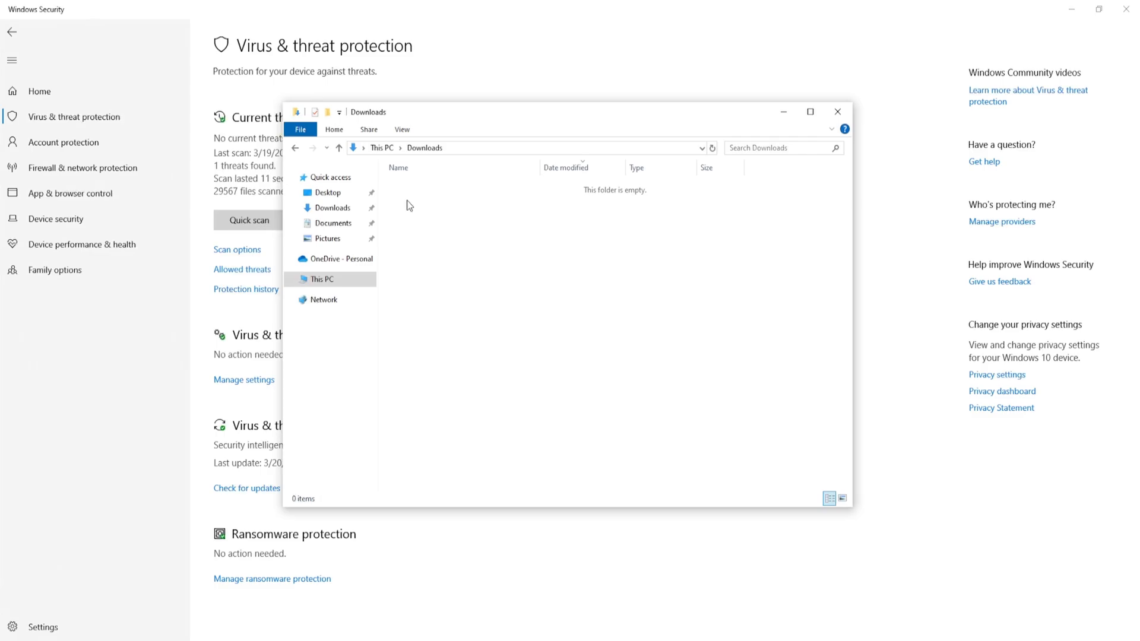
{"action": "left_click", "coordinate": [837, 111]}
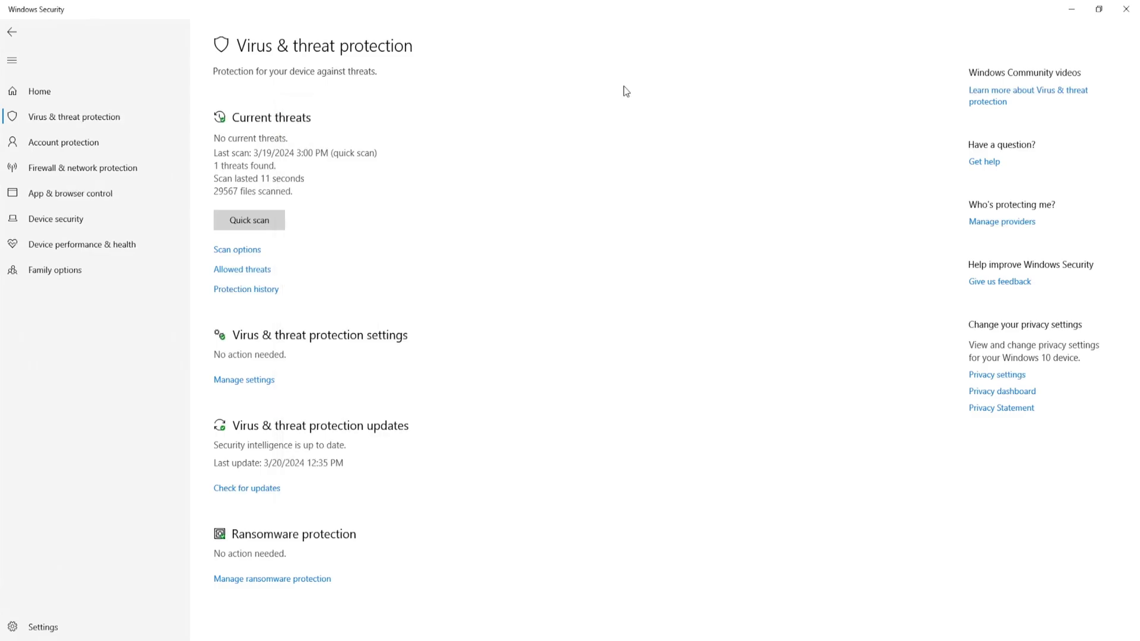